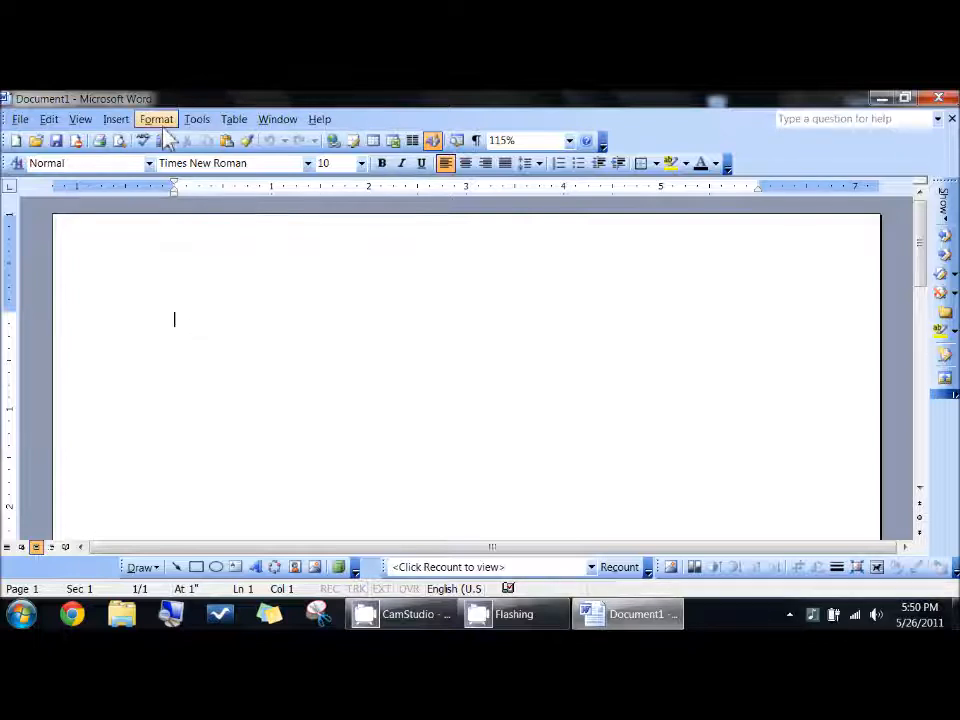
# - Enable 'Show readability statistics' in the Spelling & Grammar options
pyautogui.click(196, 120)
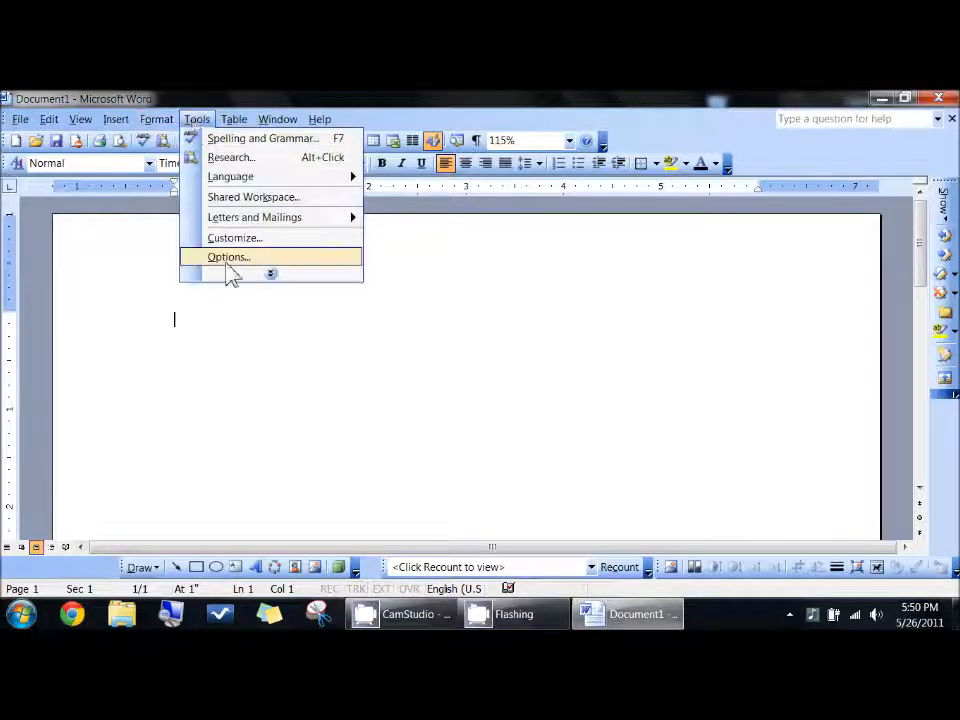
pyautogui.click(228, 256)
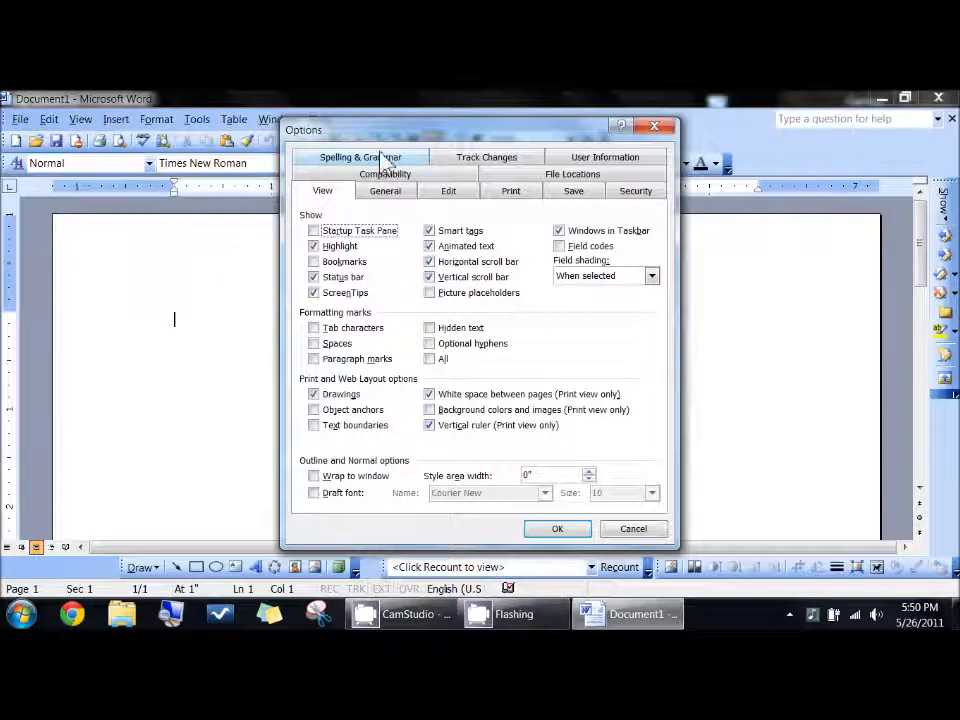
pyautogui.click(360, 156)
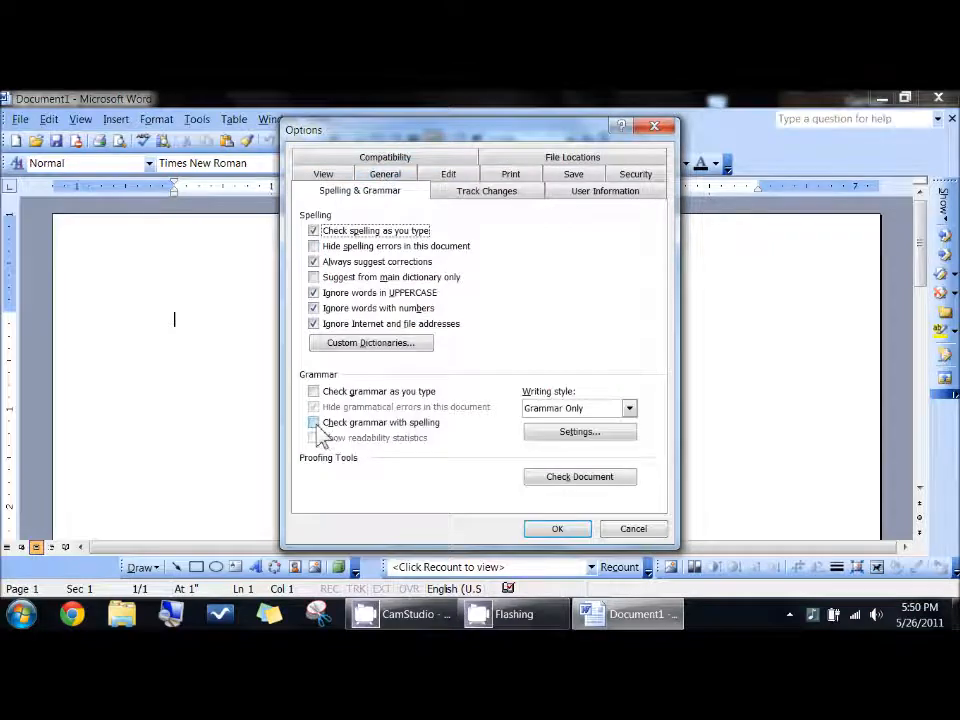
pyautogui.click(314, 420)
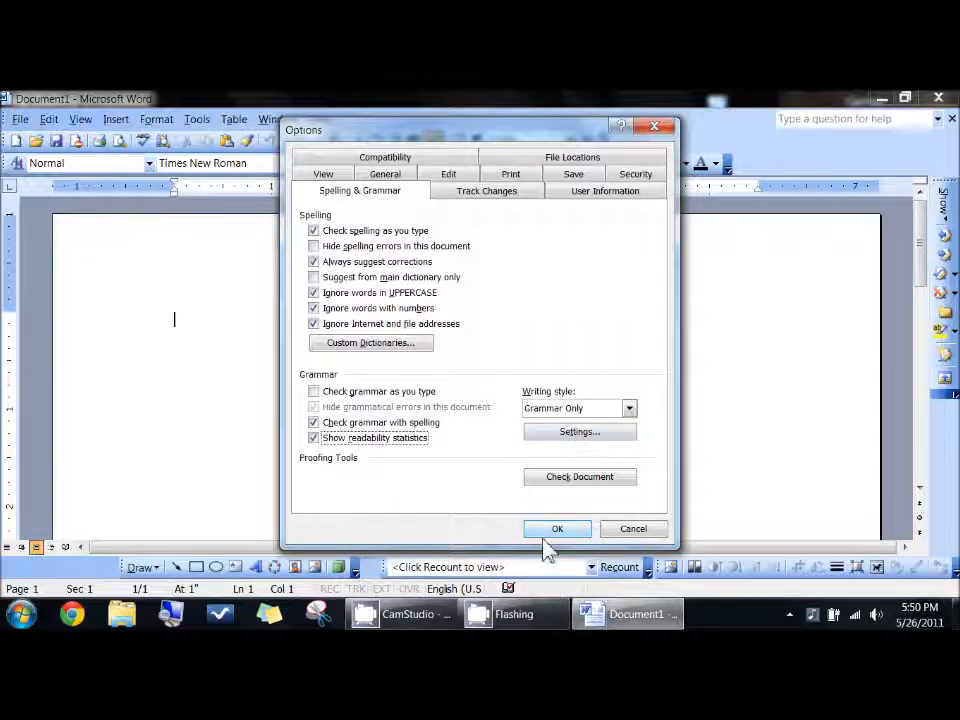
# - Confirm the options and type a sentence about checking text for readability with this function
pyautogui.click(556, 528)
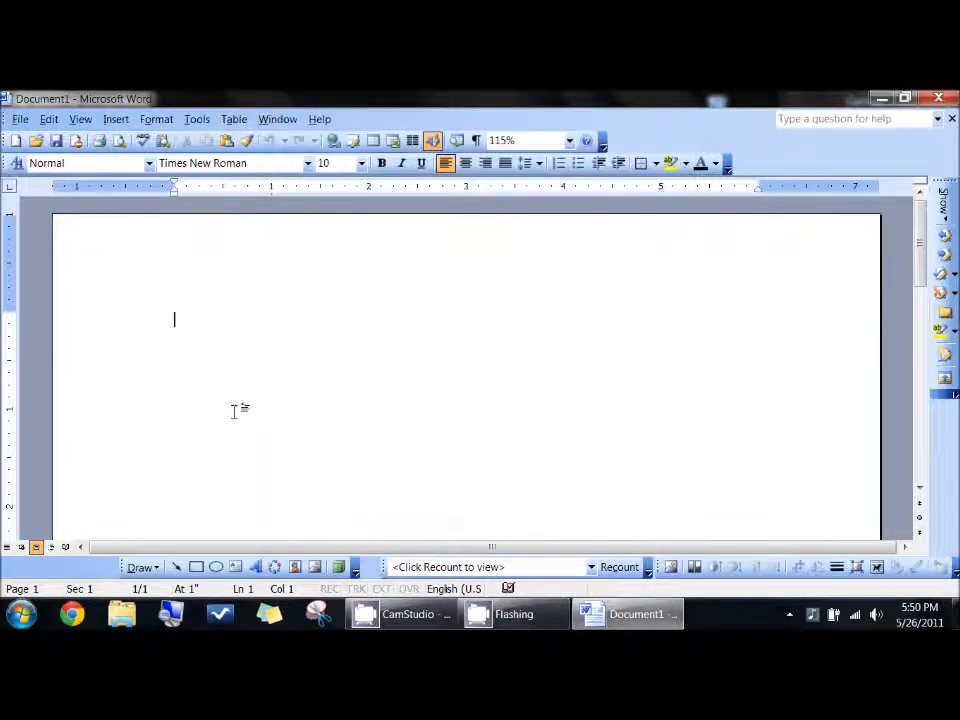
pyautogui.write('When you type something and w')
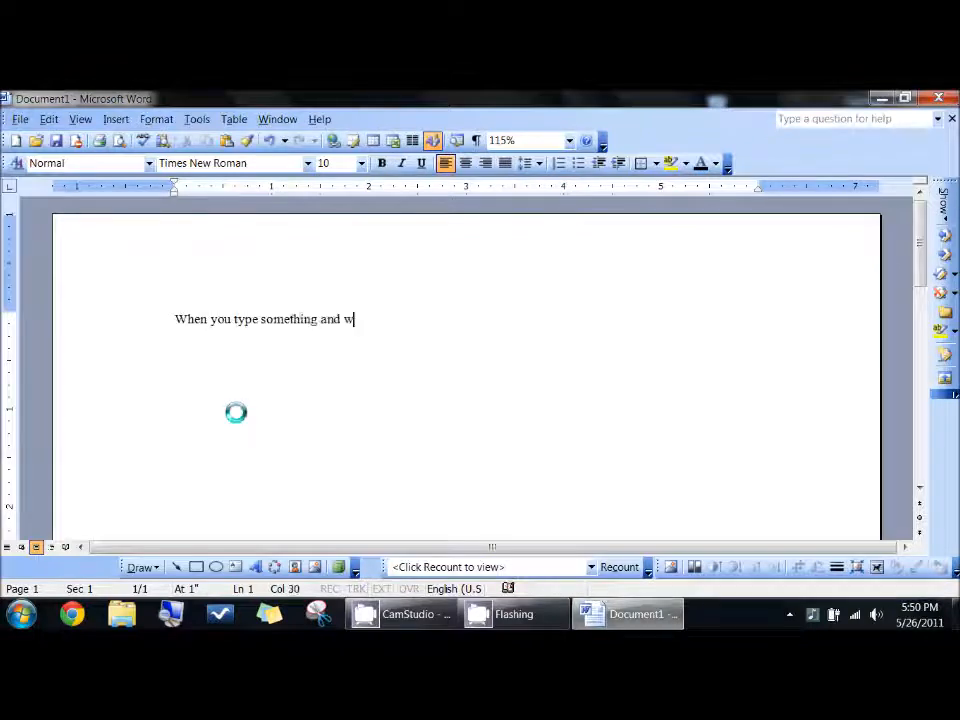
pyautogui.write('ant to check it')
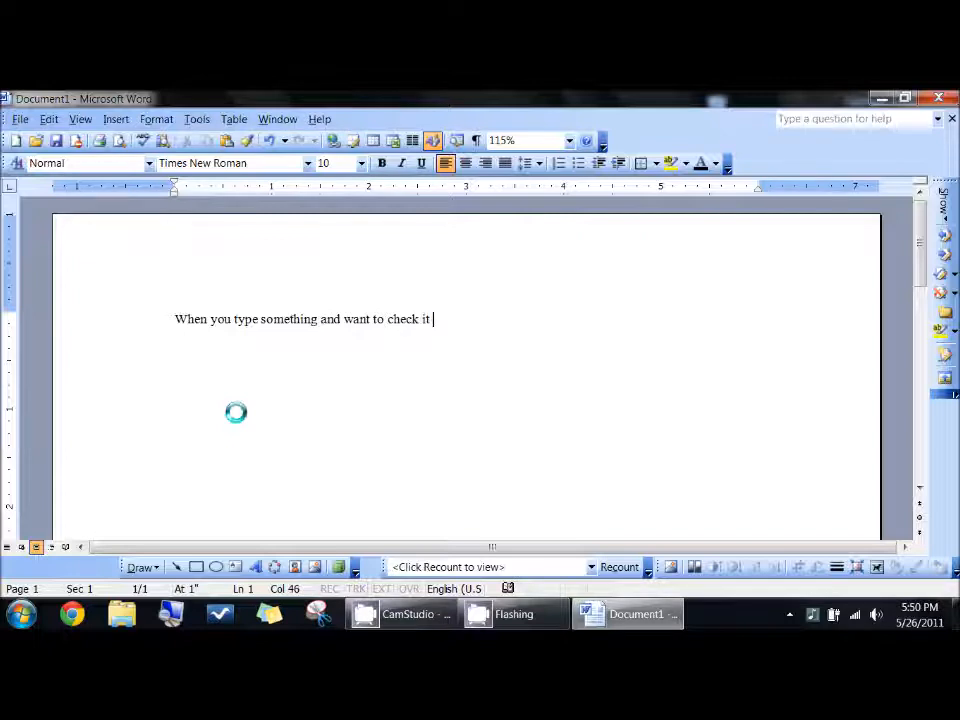
pyautogui.write('for readability')
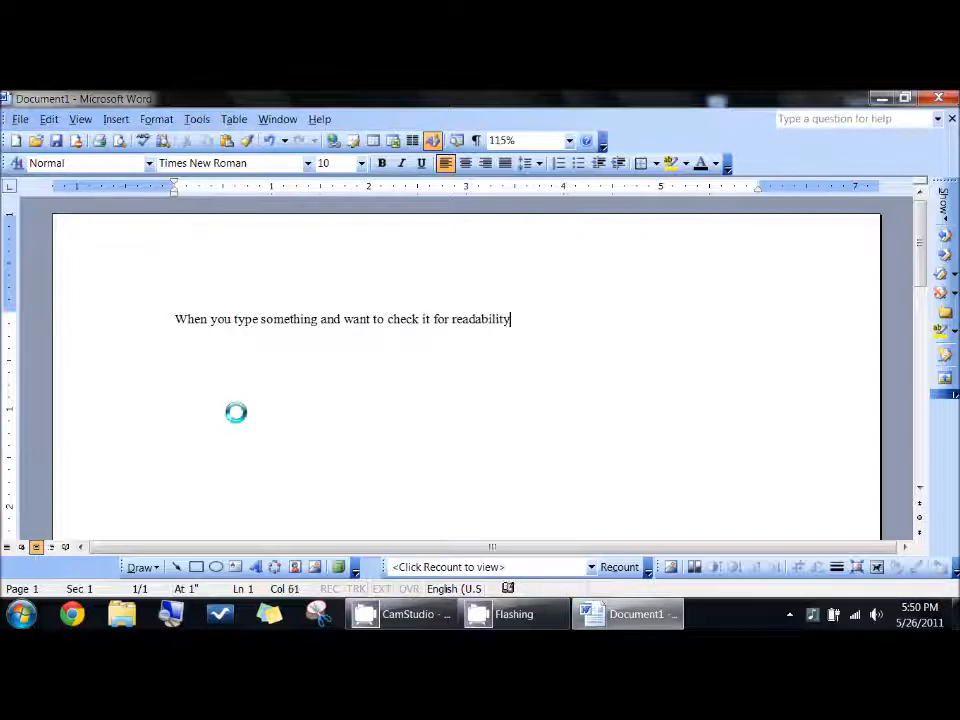
pyautogui.write(', you use th')
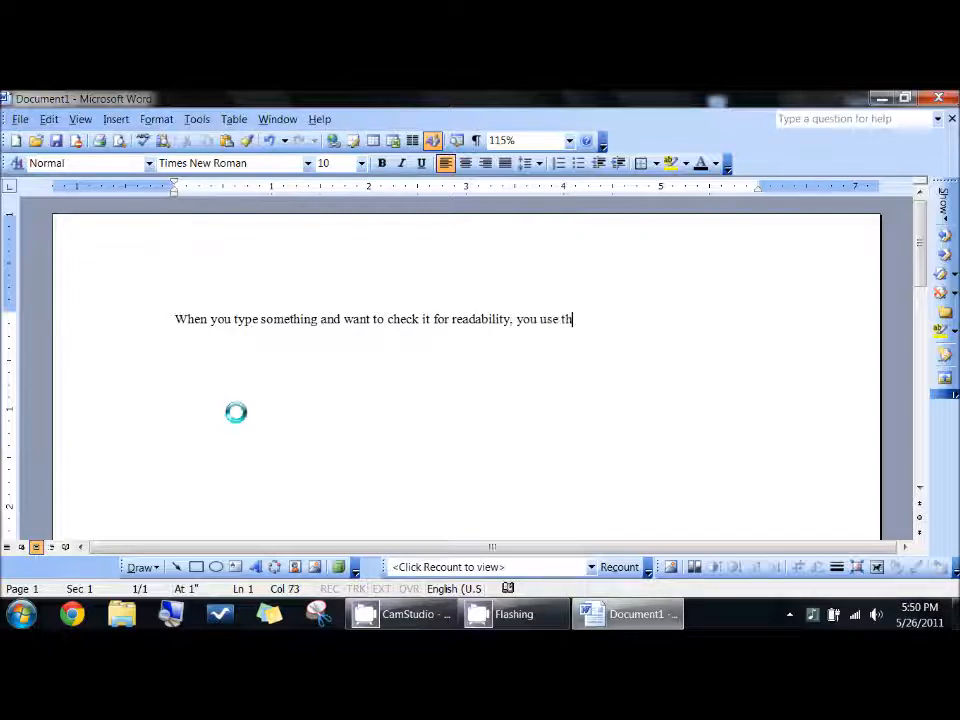
pyautogui.write('is fun')
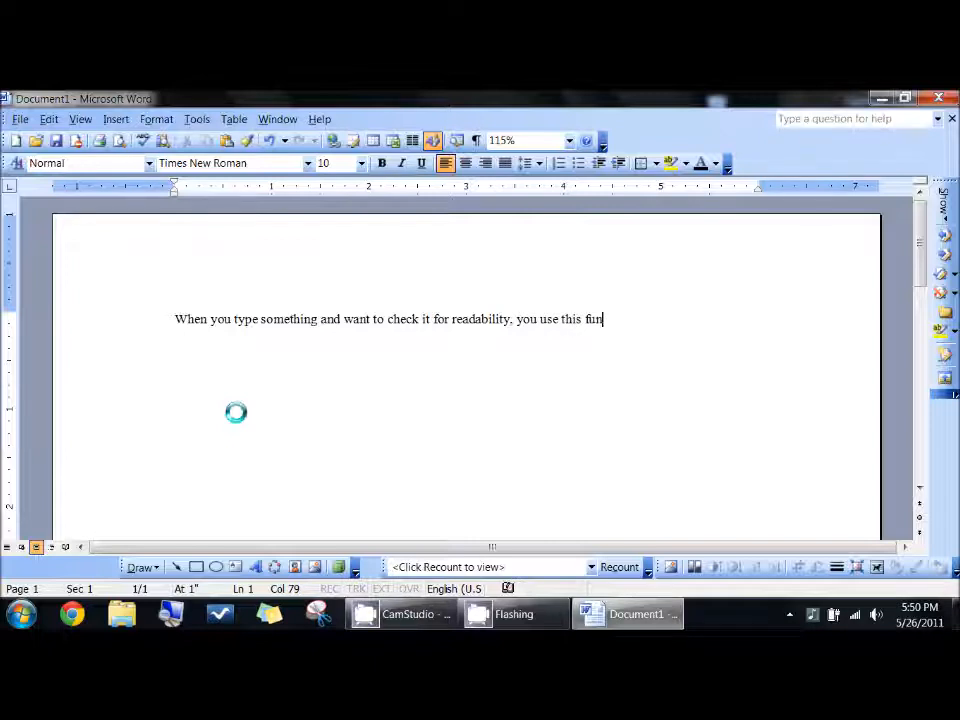
pyautogui.write('ction.')
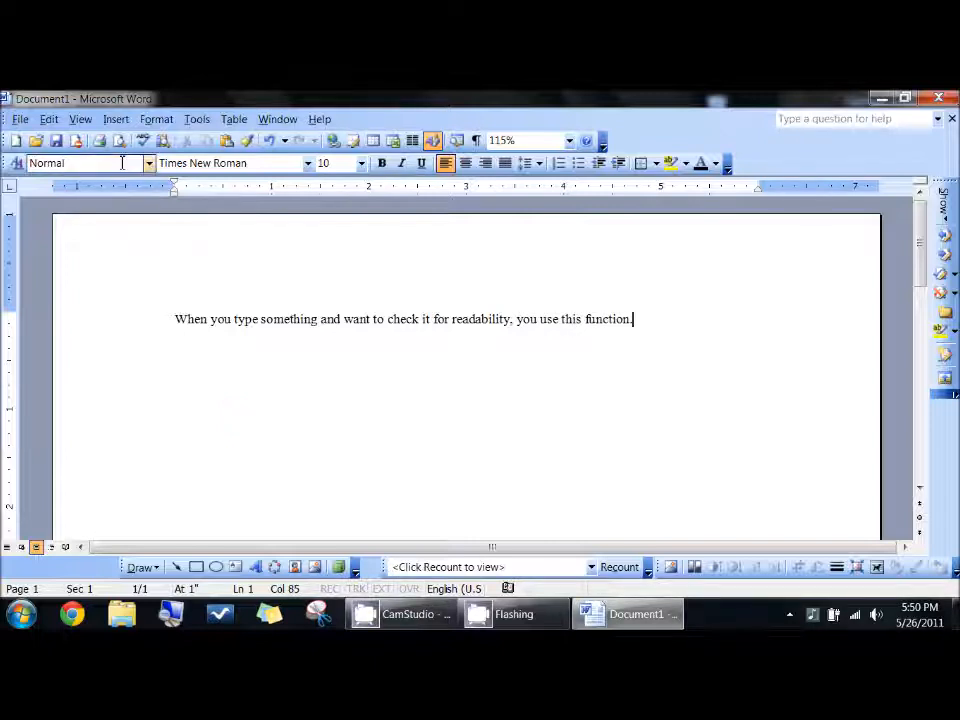
# - Run Spelling and Grammar so the Readability Statistics window appears for the sentence
pyautogui.click(196, 120)
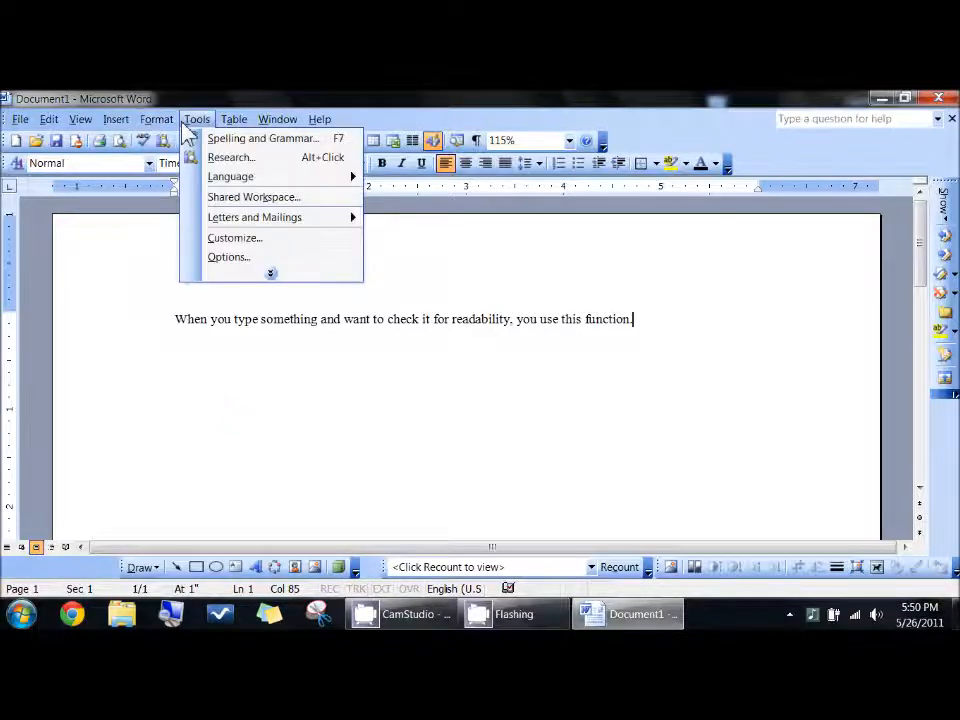
pyautogui.click(262, 138)
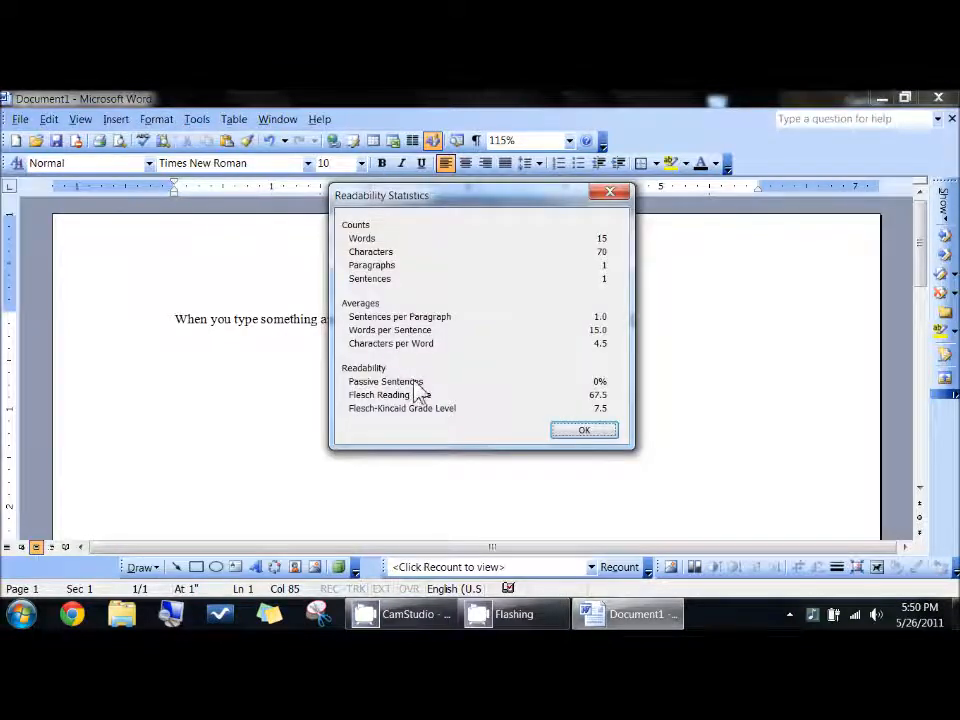
pyautogui.moveTo(500, 350)
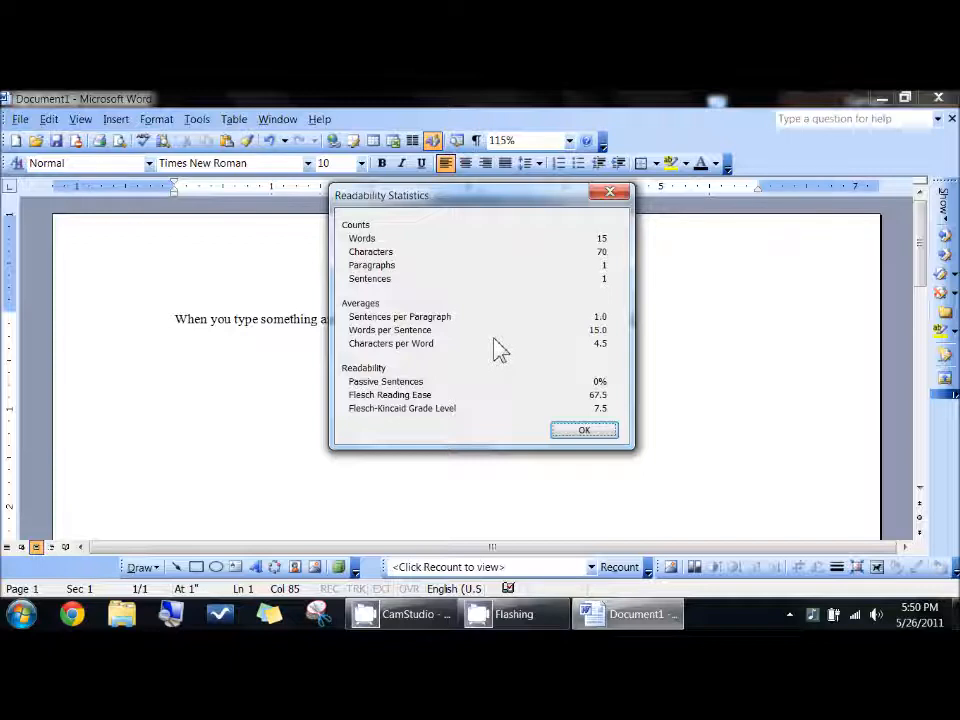
pyautogui.moveTo(488, 410)
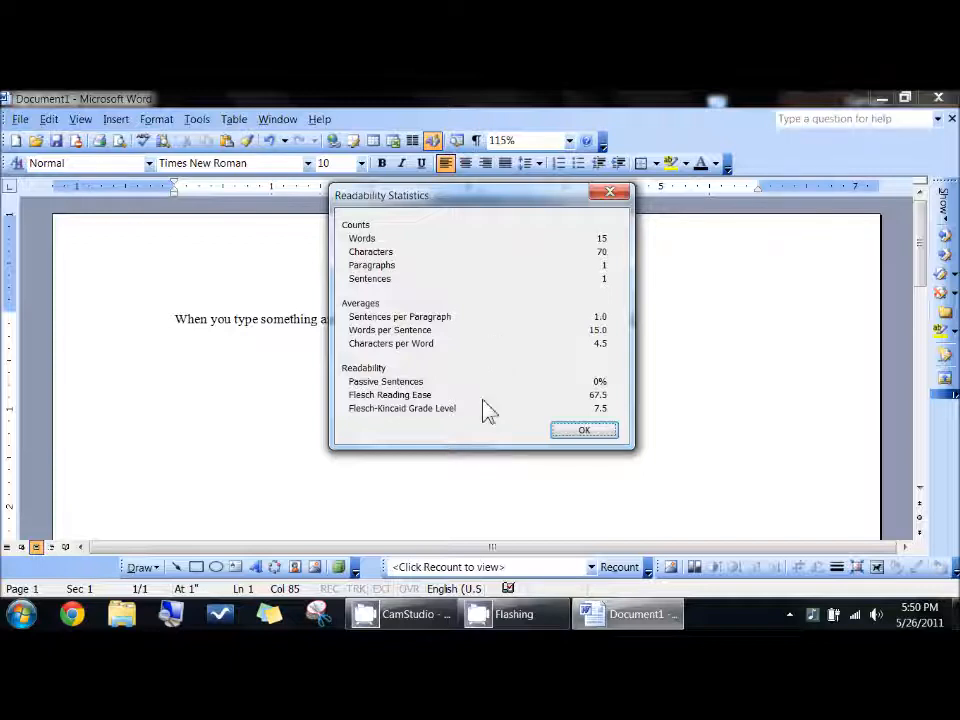
pyautogui.moveTo(416, 422)
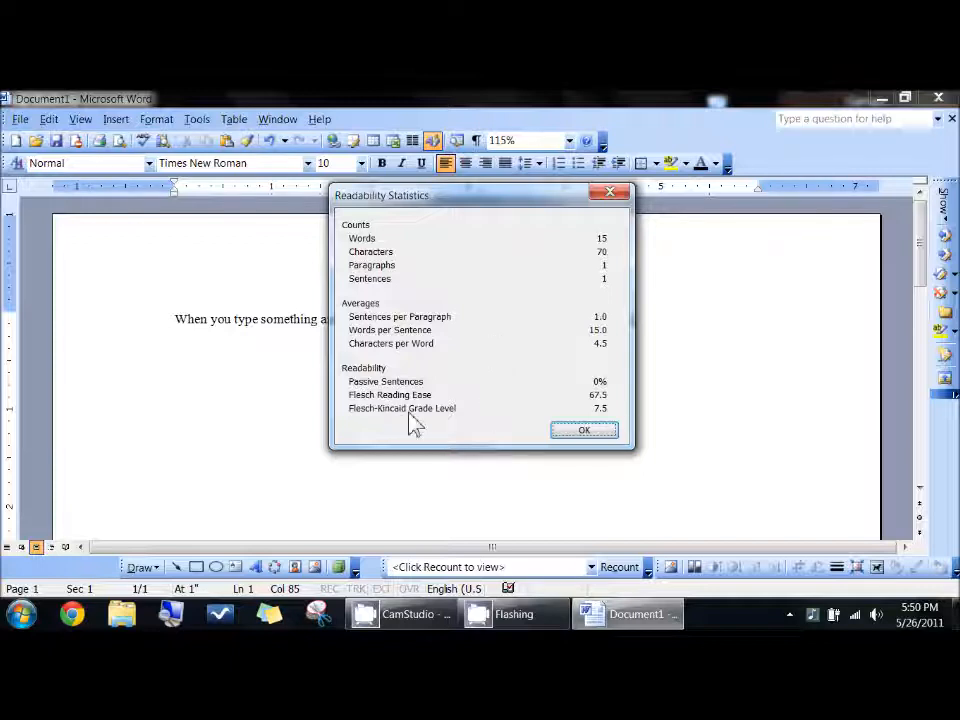
pyautogui.moveTo(586, 428)
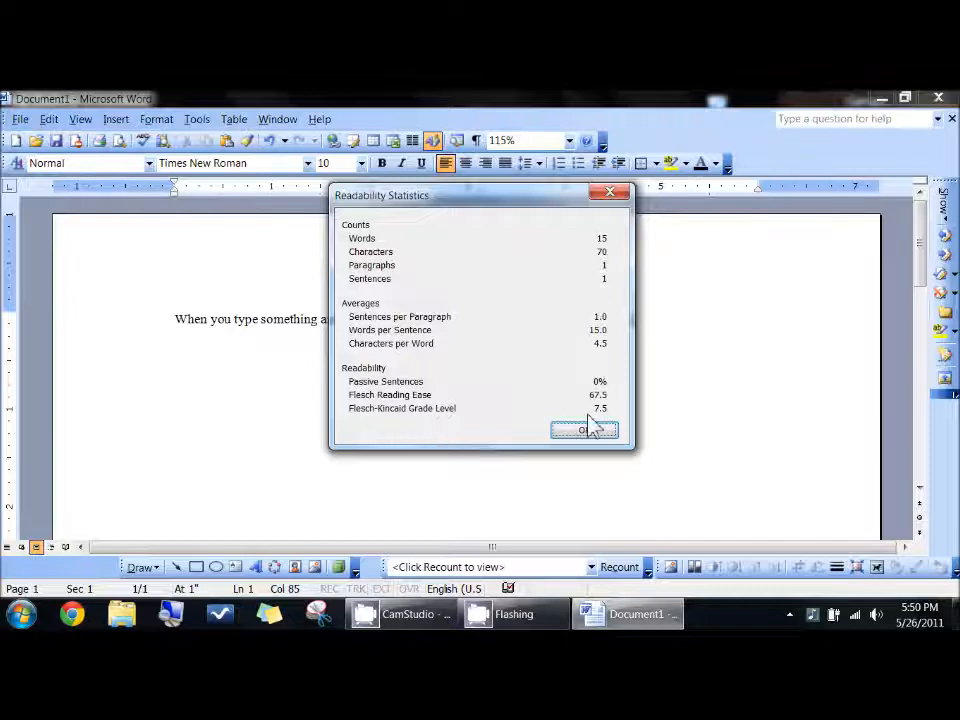
pyautogui.moveTo(510, 412)
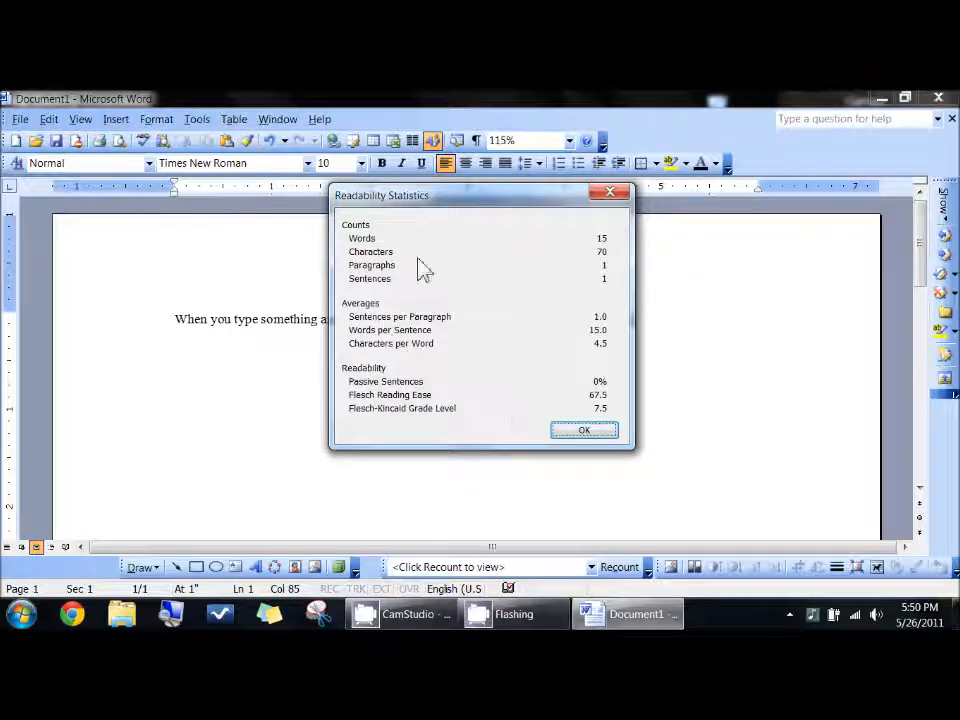
pyautogui.moveTo(448, 344)
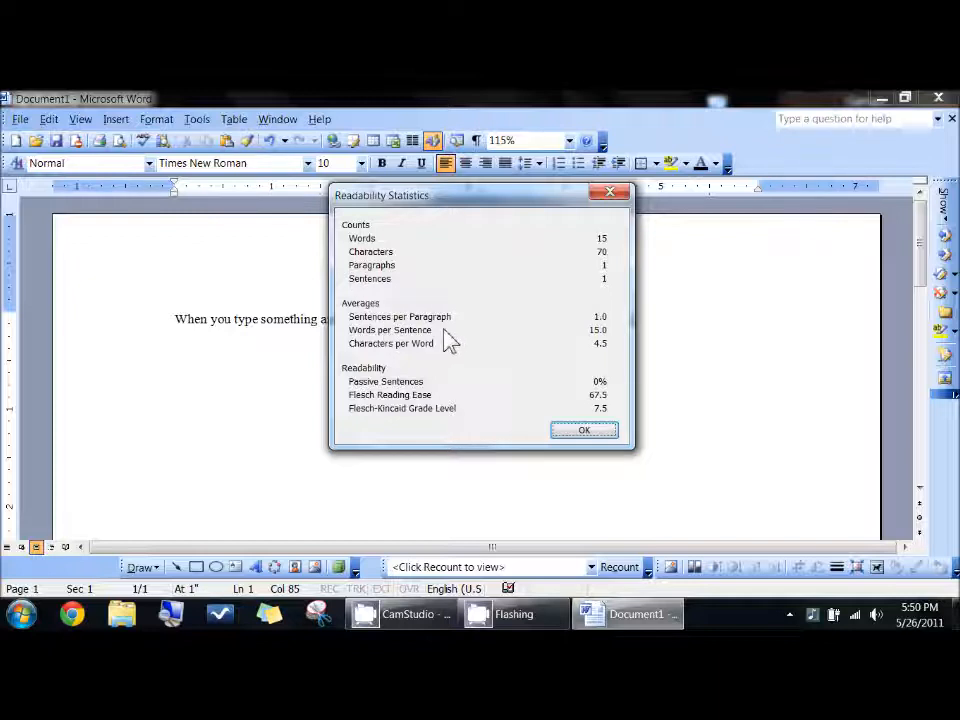
pyautogui.moveTo(512, 372)
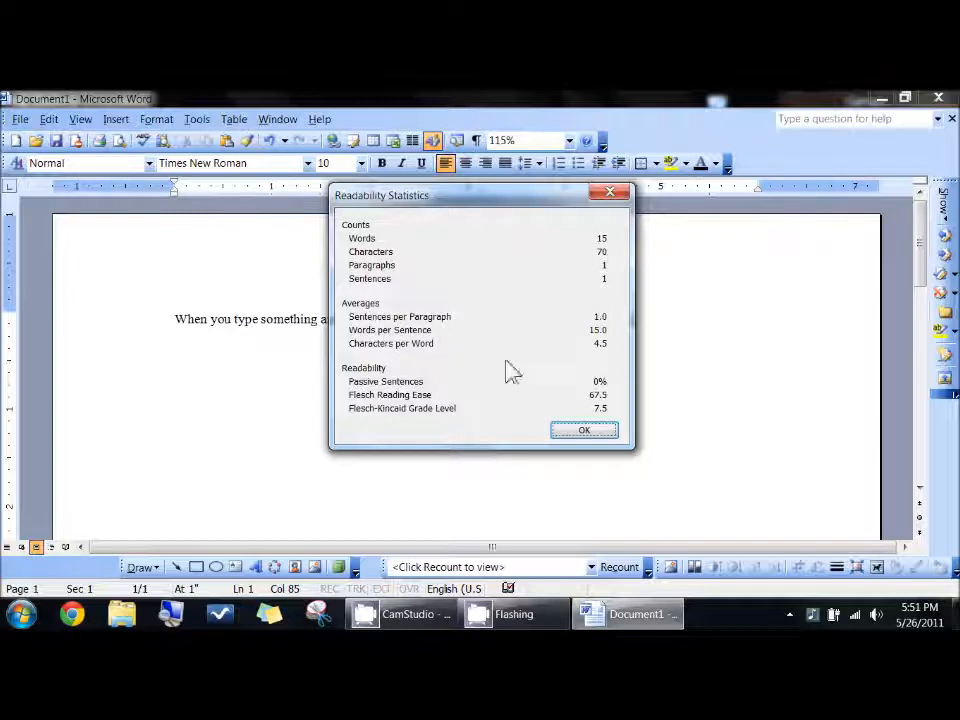
pyautogui.moveTo(448, 304)
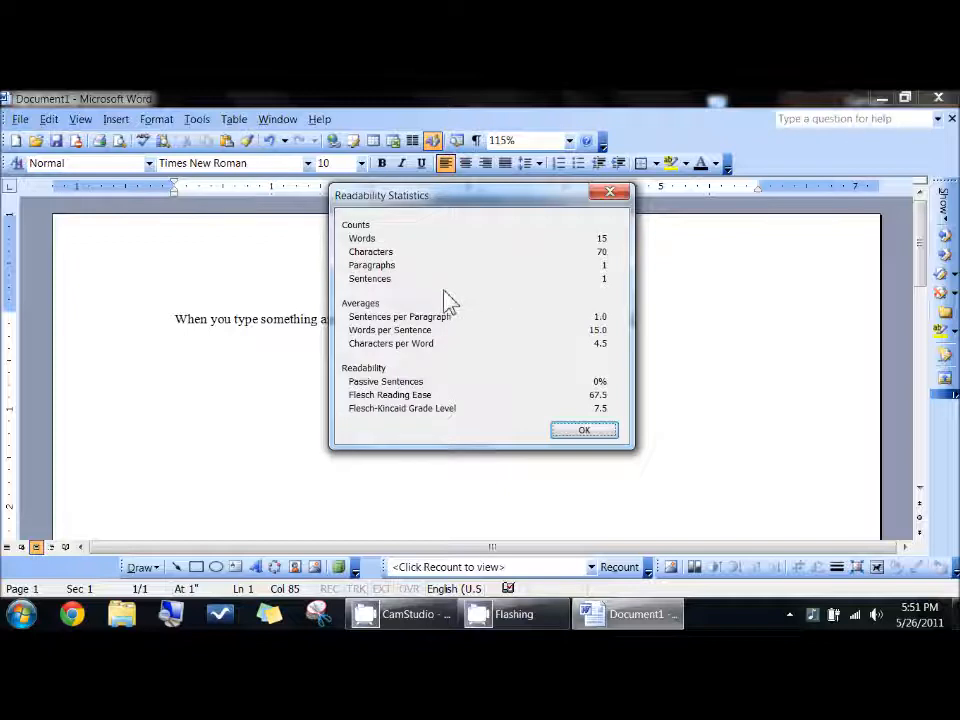